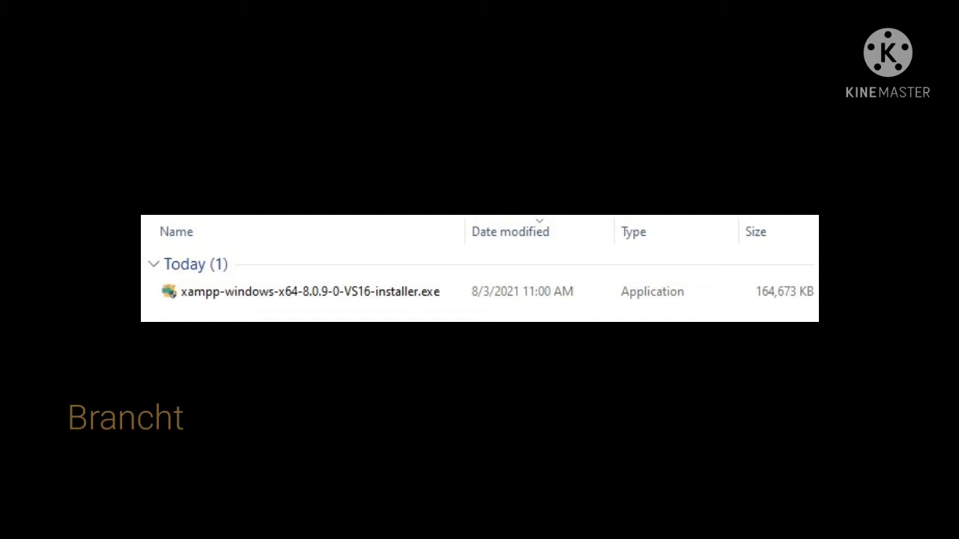
- Launch xampp-windows-x64-8.0.9-0-VS16-installer.exe and accept its User Account Control warning
{"action": "double_click", "coordinate": [304, 292]}
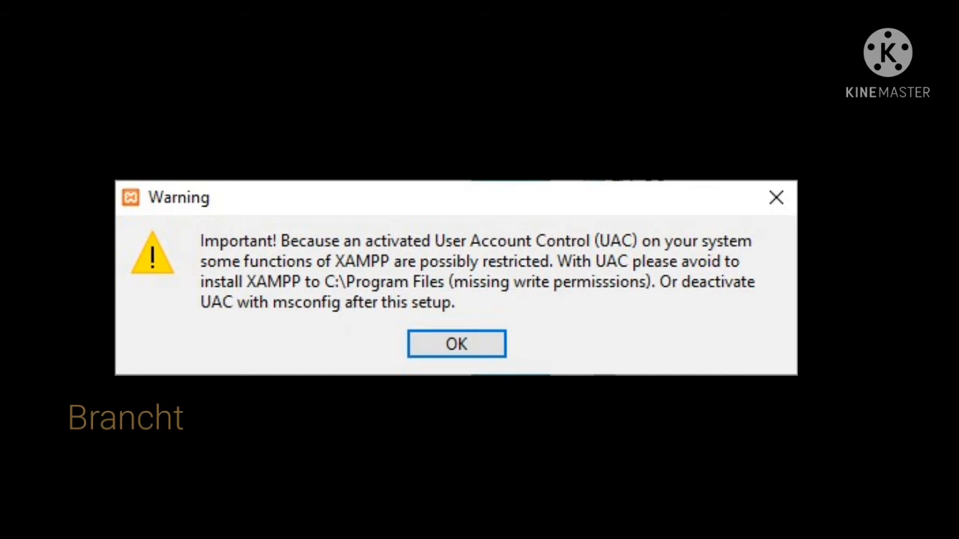
{"action": "left_click", "coordinate": [456, 344]}
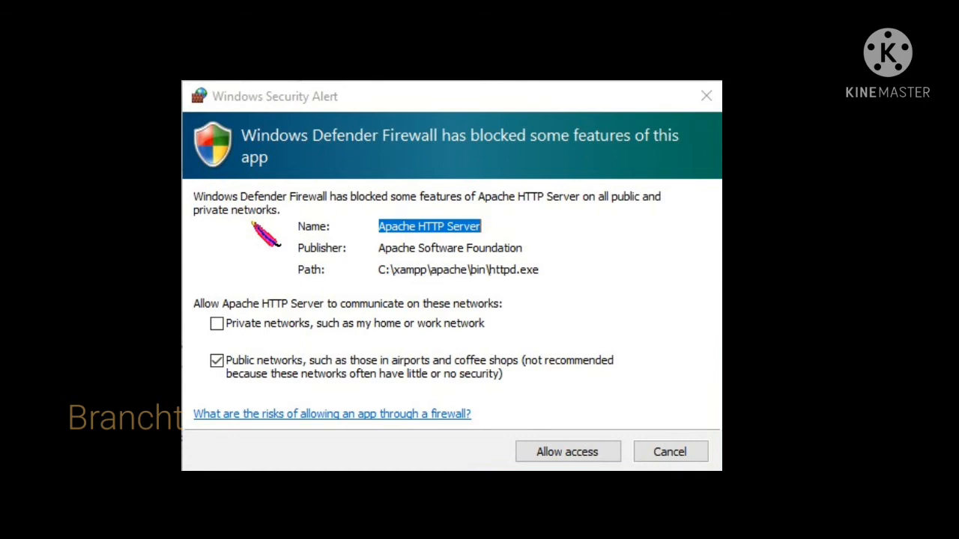
- Allow Apache HTTP Server through Windows Defender Firewall on public networks
{"action": "left_click", "coordinate": [566, 451]}
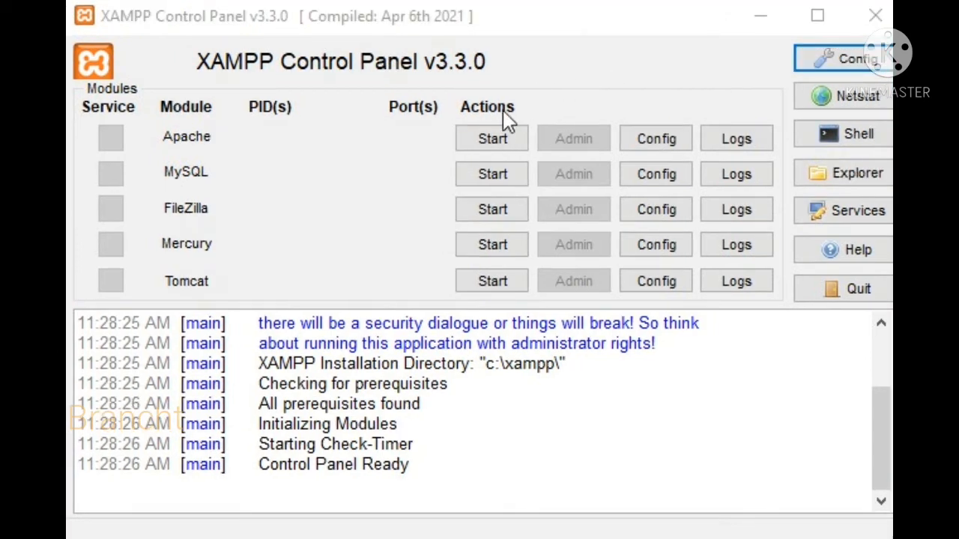
- Start the Apache module so it runs on ports 80 and 443
{"action": "left_click", "coordinate": [491, 137]}
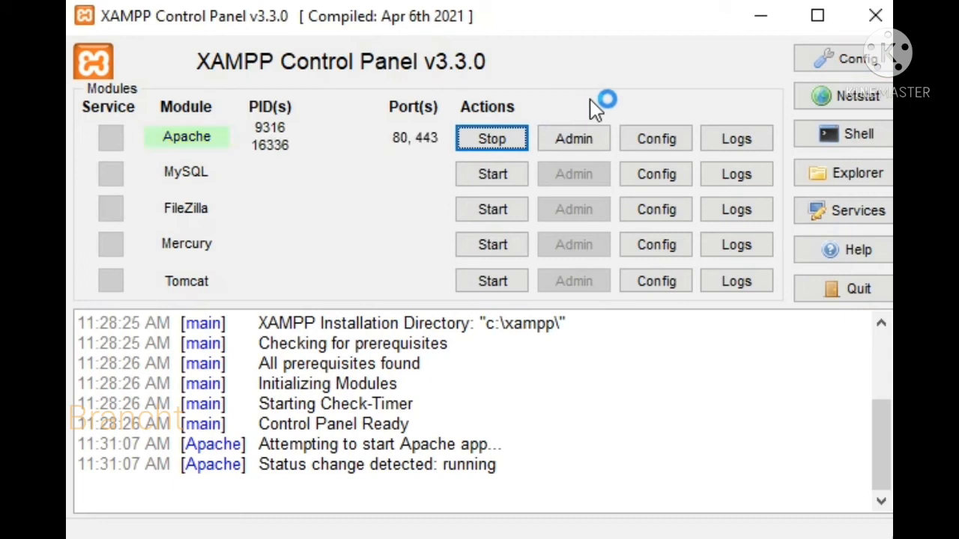
{"action": "mouse_move", "coordinate": [637, 108]}
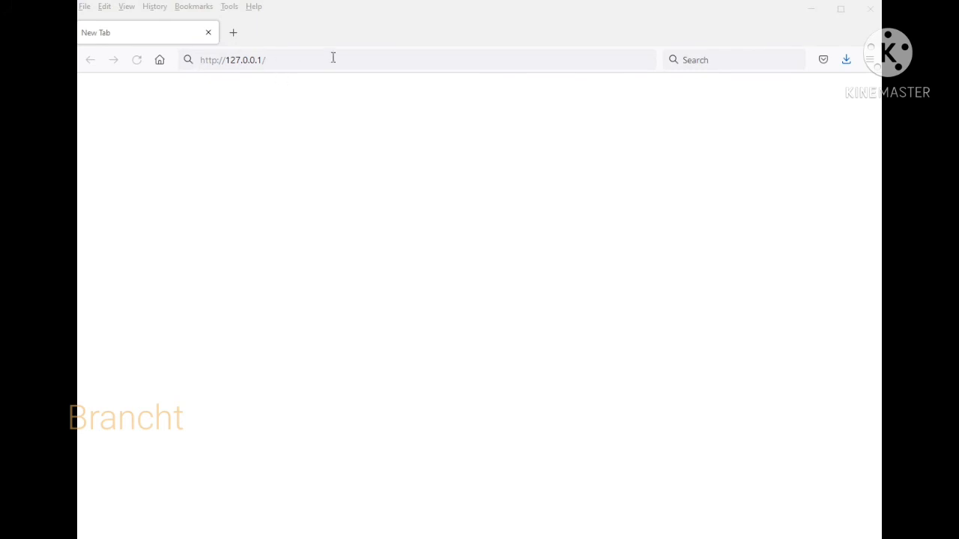
{"action": "mouse_move", "coordinate": [548, 54]}
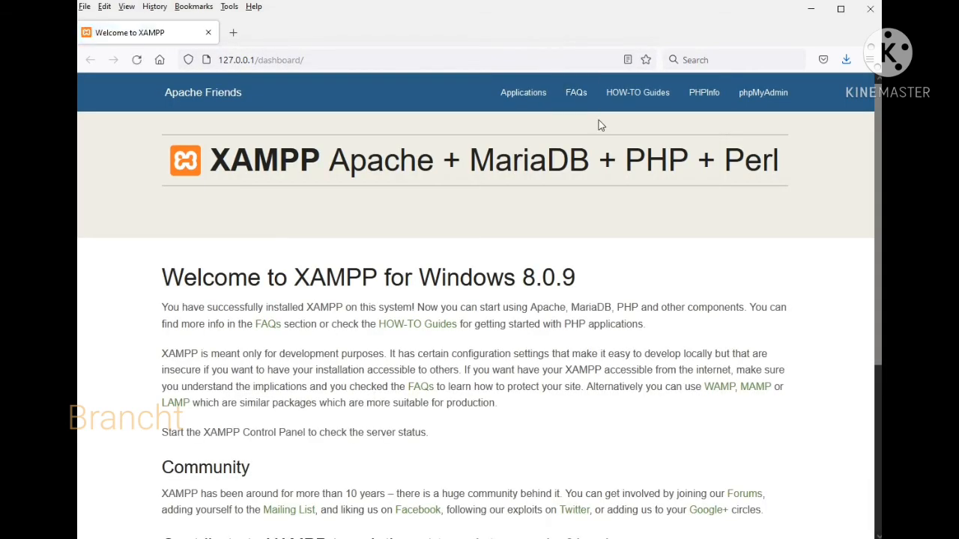
{"action": "mouse_move", "coordinate": [596, 136]}
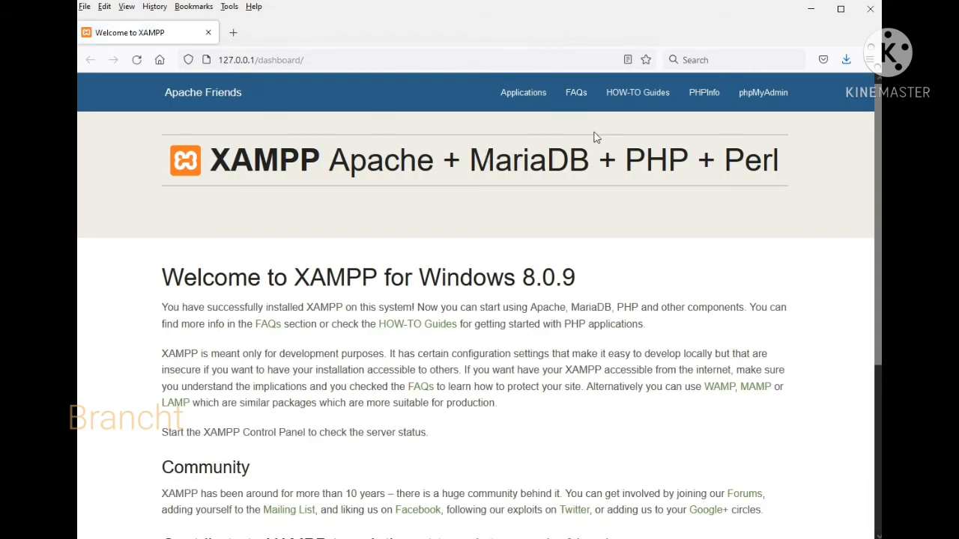
- Scroll through the Welcome to XAMPP for Windows 8.0.9 dashboard text at 127.0.0.1
{"action": "scroll", "scroll_direction": "down", "scroll_amount": 3}
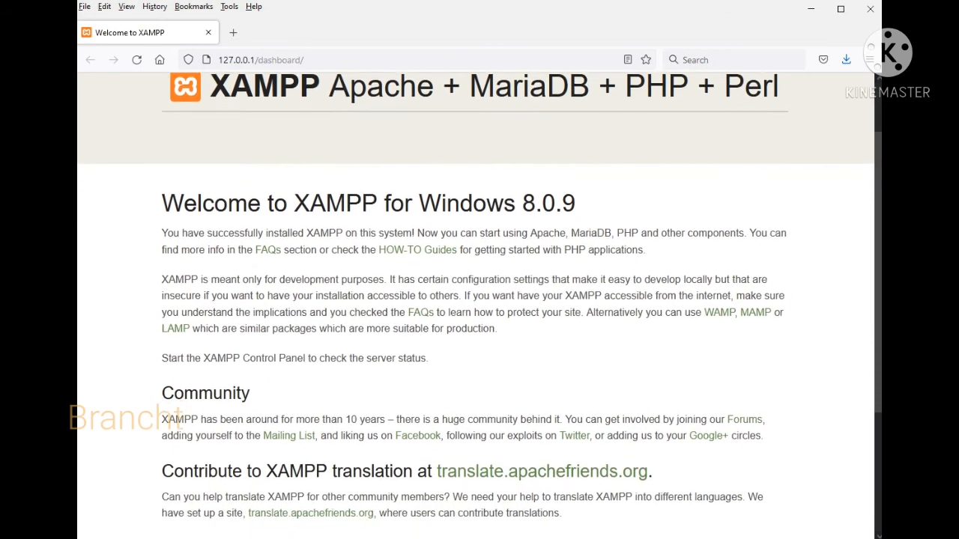
{"action": "scroll", "scroll_direction": "up", "scroll_amount": 3}
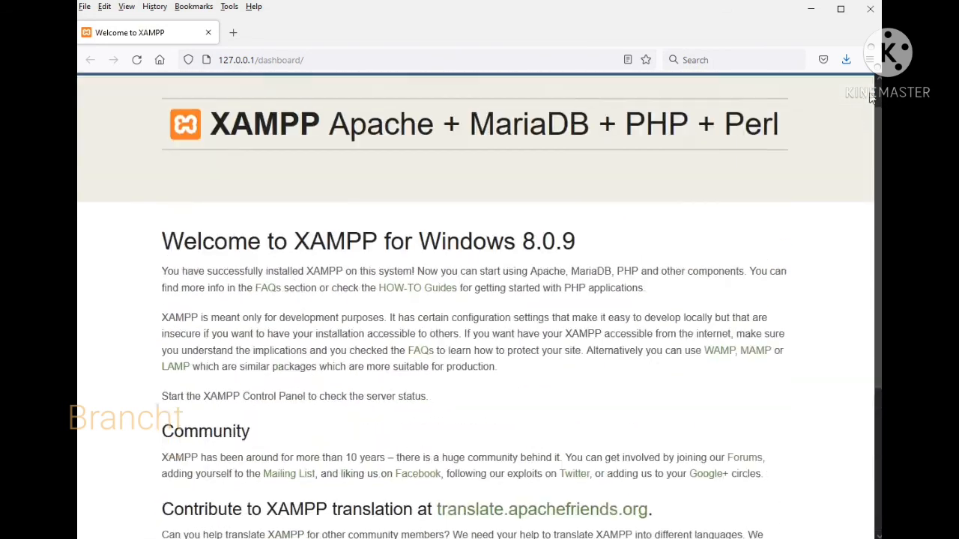